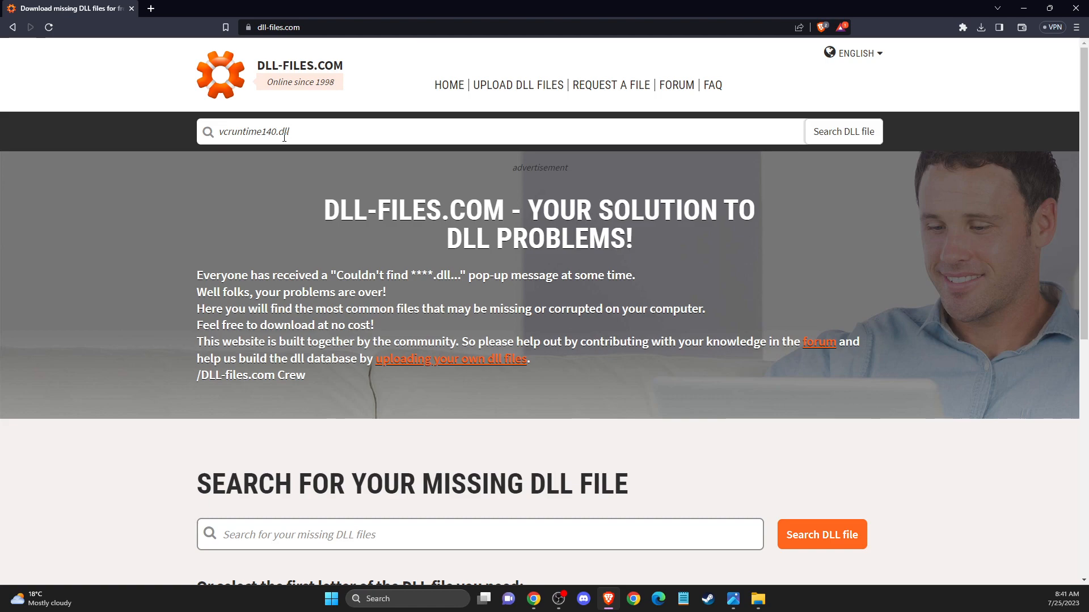
pyautogui.moveTo(292, 43)
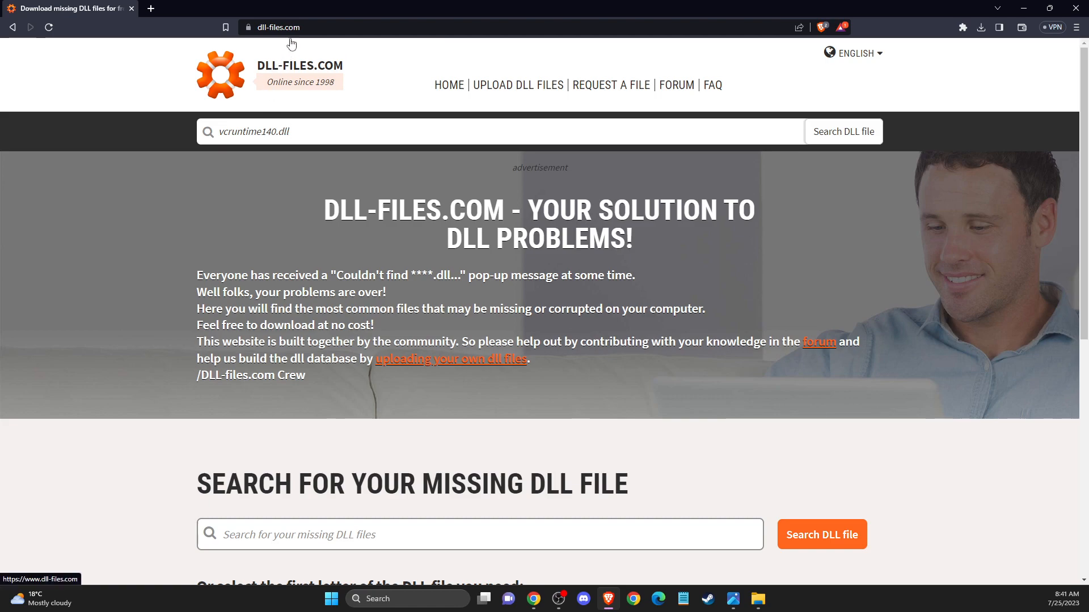
pyautogui.moveTo(281, 27)
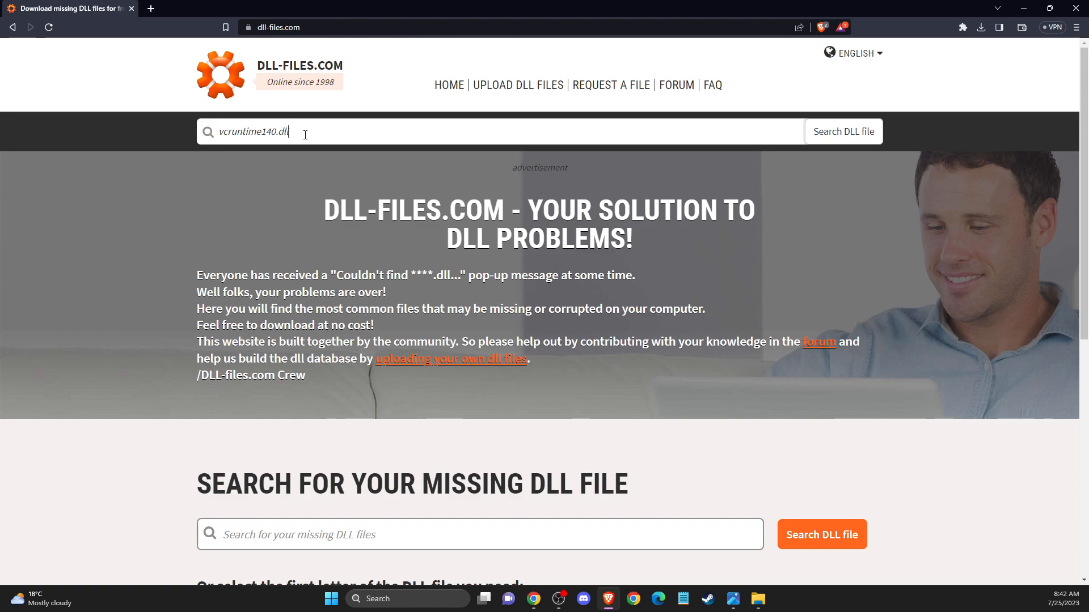
# Search DLL-files.com for vcruntime140.dll and view its download list.
pyautogui.click(842, 132)
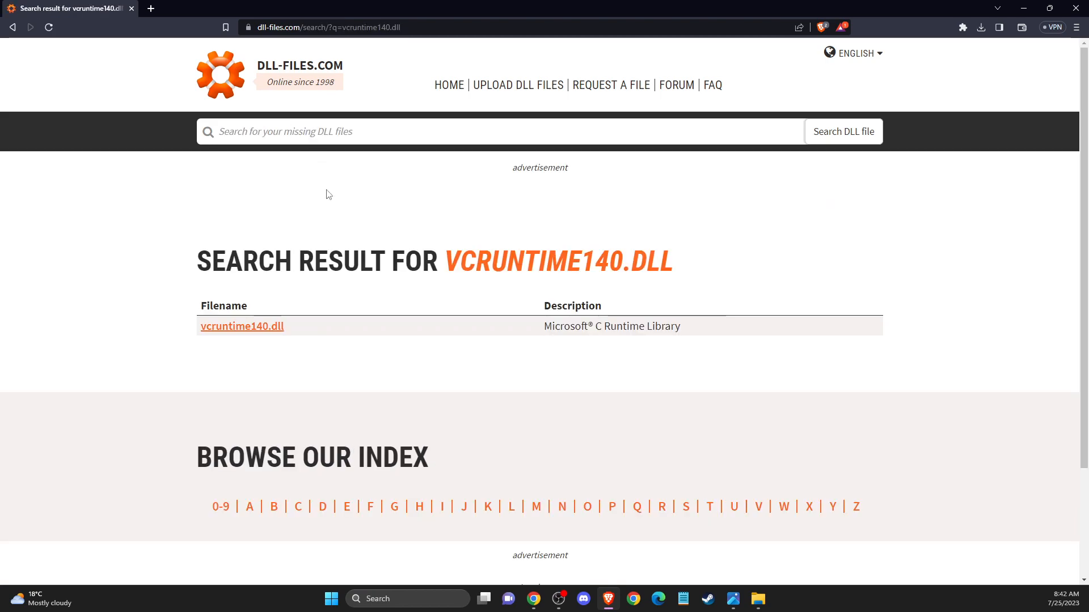
pyautogui.moveTo(241, 326)
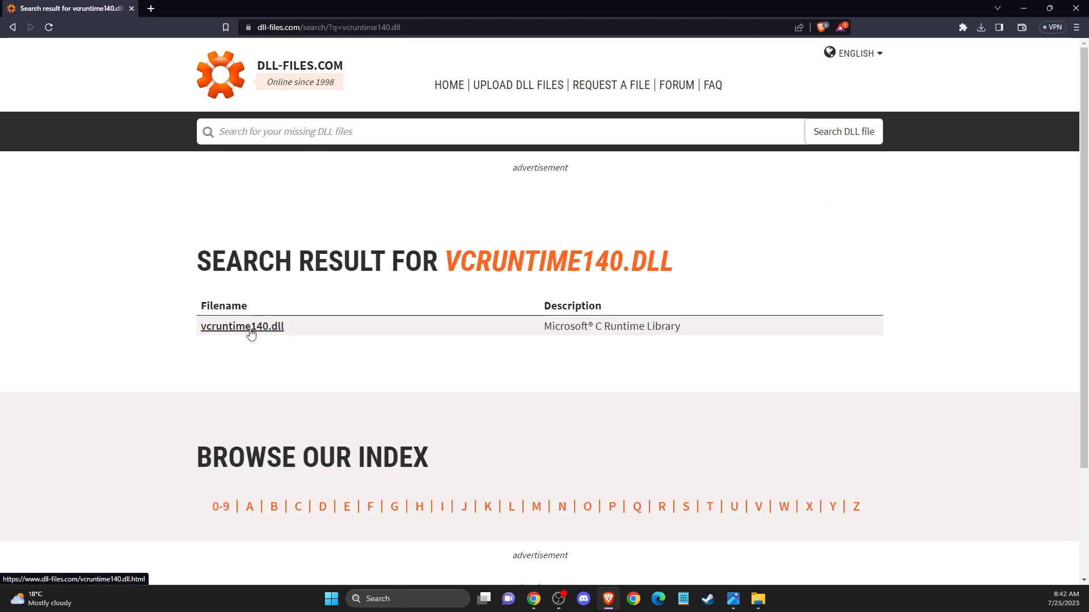
pyautogui.click(241, 326)
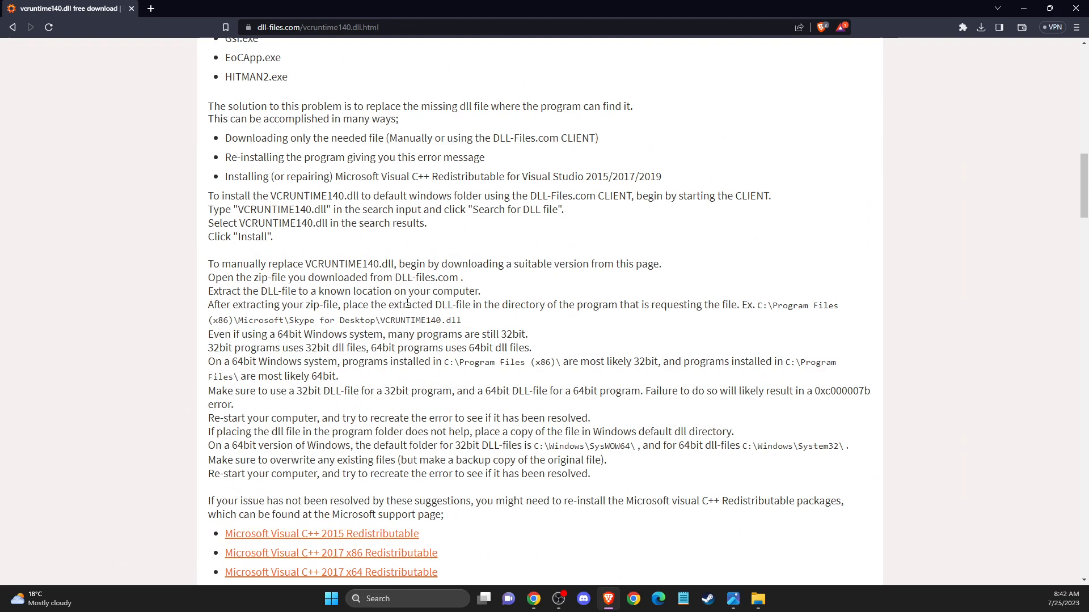
pyautogui.scroll(-3)
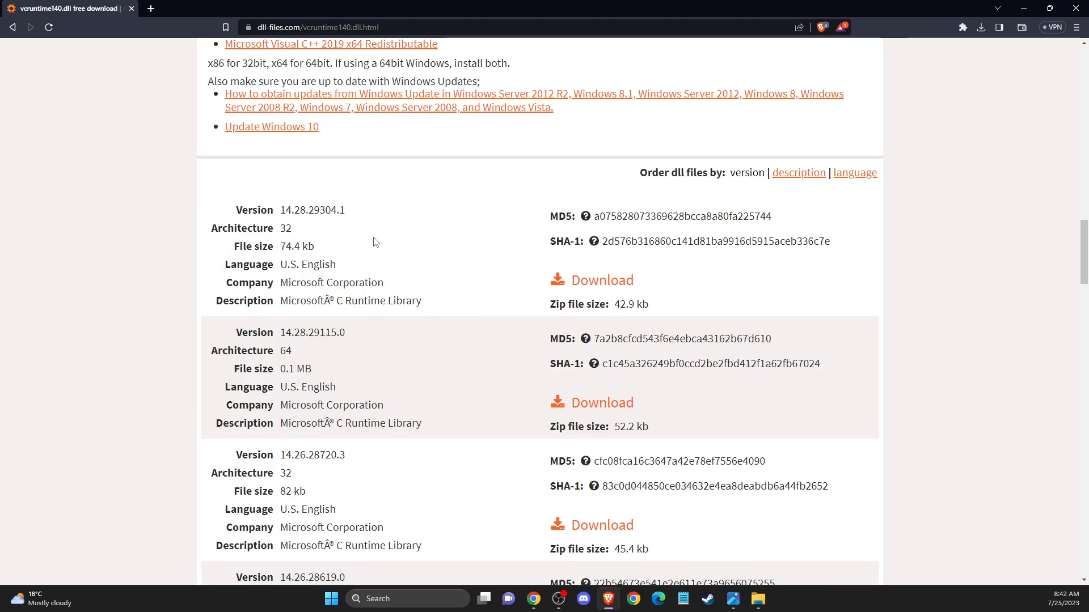
pyautogui.moveTo(296, 235)
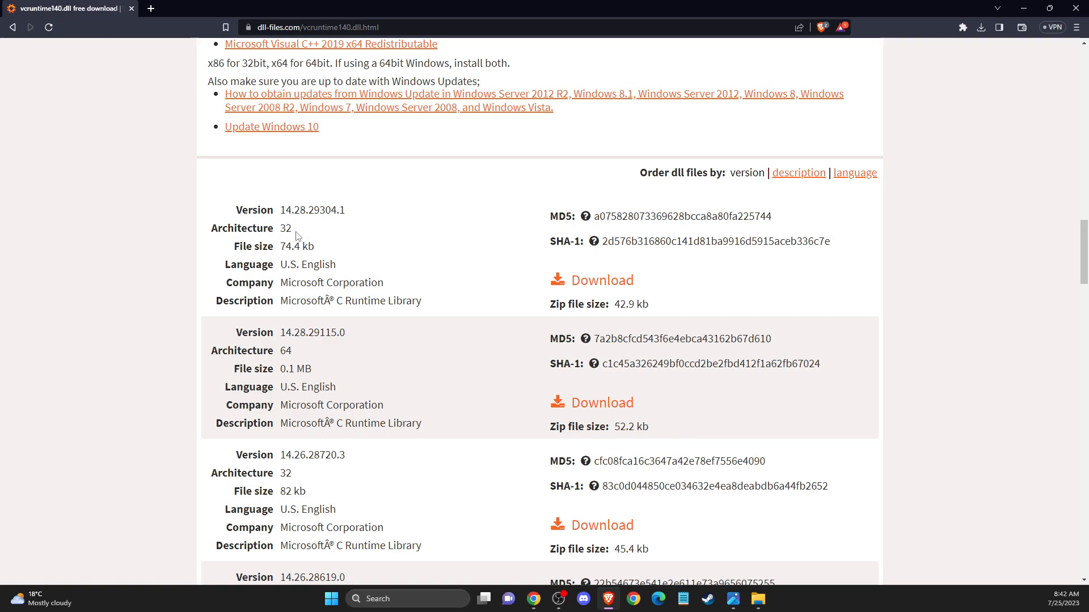
pyautogui.moveTo(592, 322)
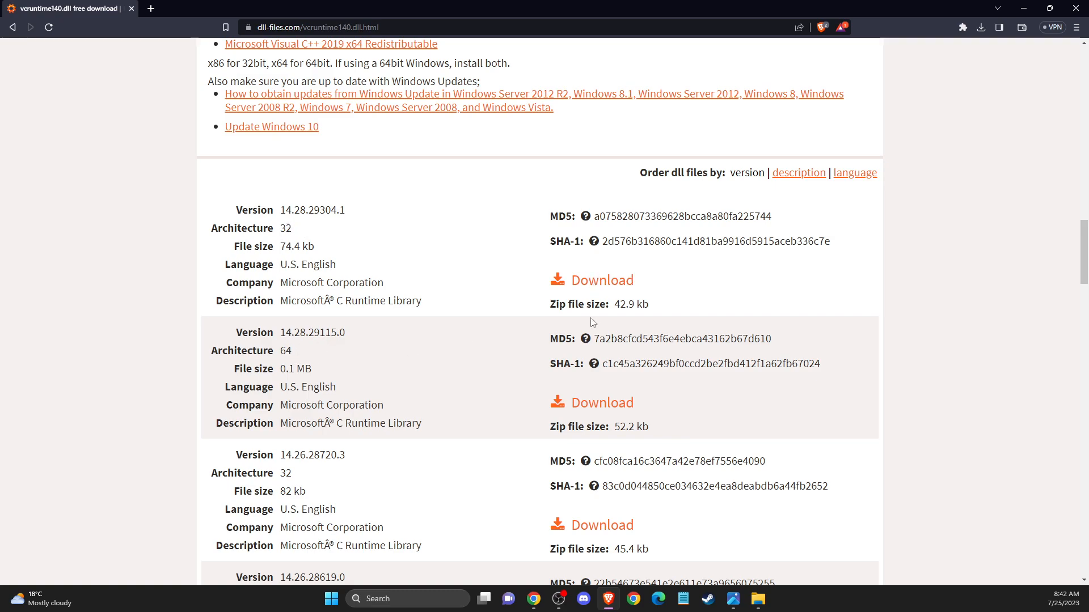
pyautogui.moveTo(602, 403)
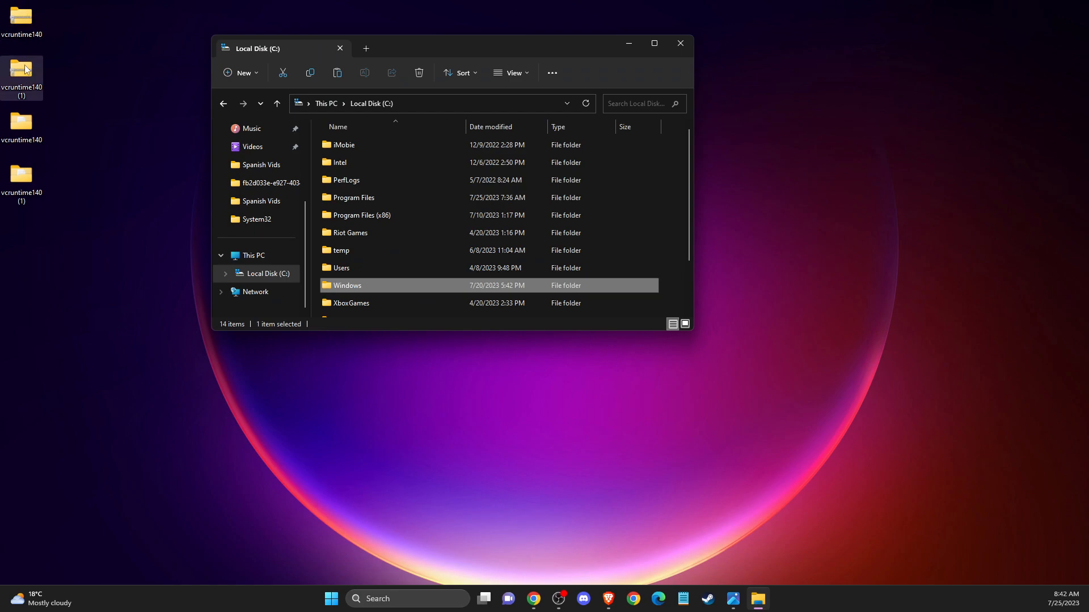
# Extract the downloaded zip and view the vcruntime140 (1) folder with its README and dll.
pyautogui.rightClick(22, 68)
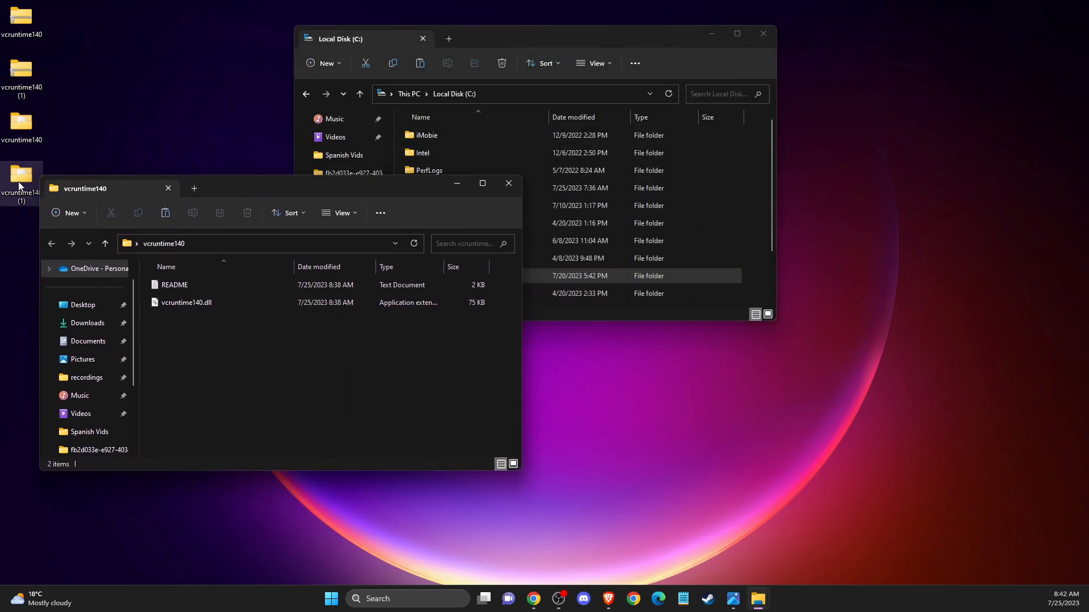
pyautogui.doubleClick(21, 177)
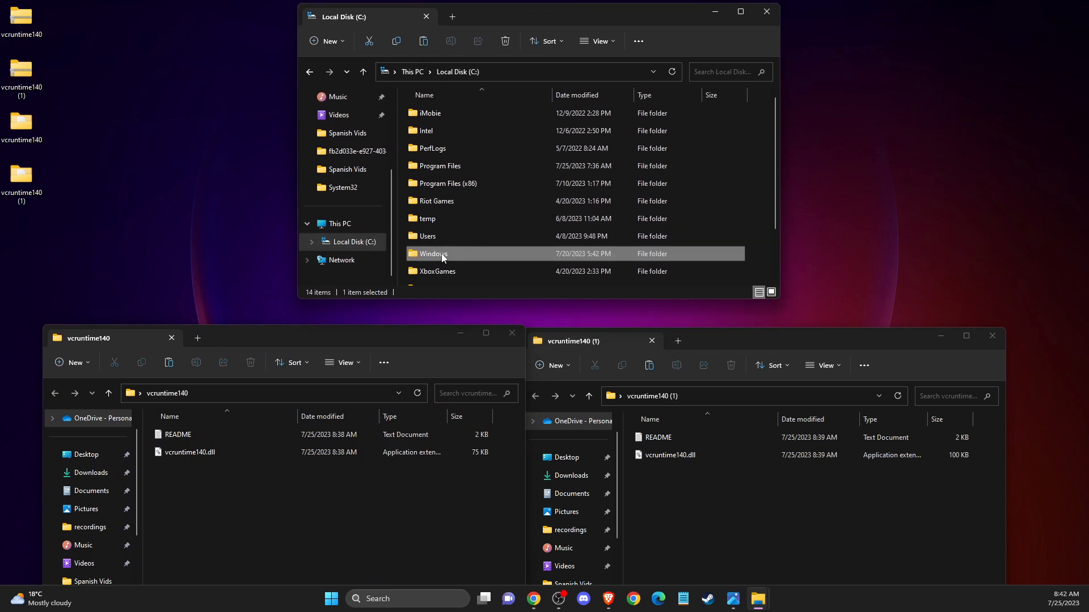
# Navigate into C:\Windows\System32 to receive the 75 KB vcruntime140.dll.
pyautogui.doubleClick(432, 253)
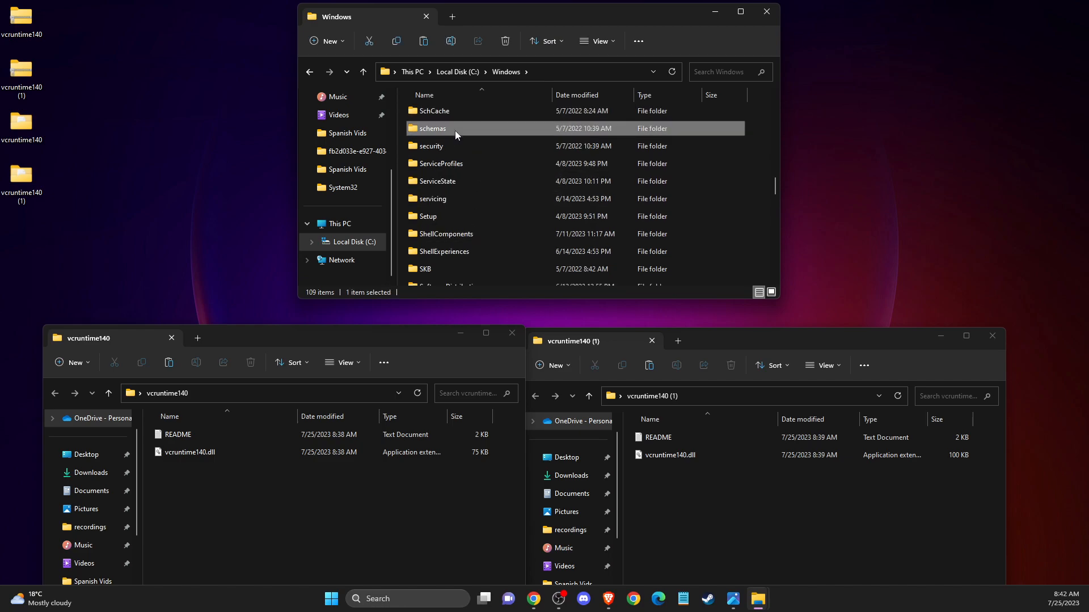
pyautogui.scroll(-3)
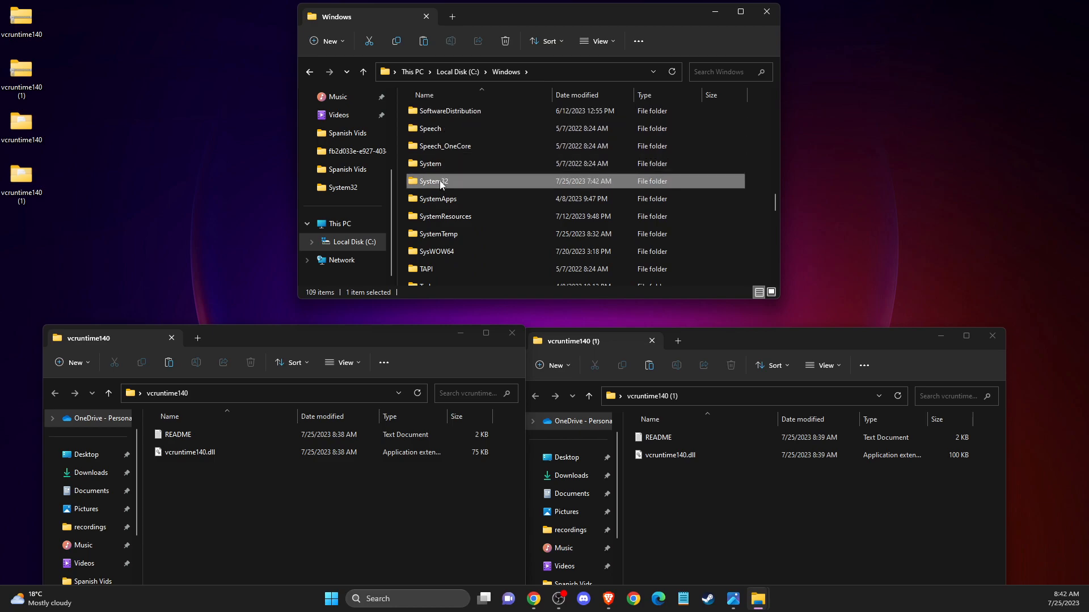
pyautogui.doubleClick(432, 182)
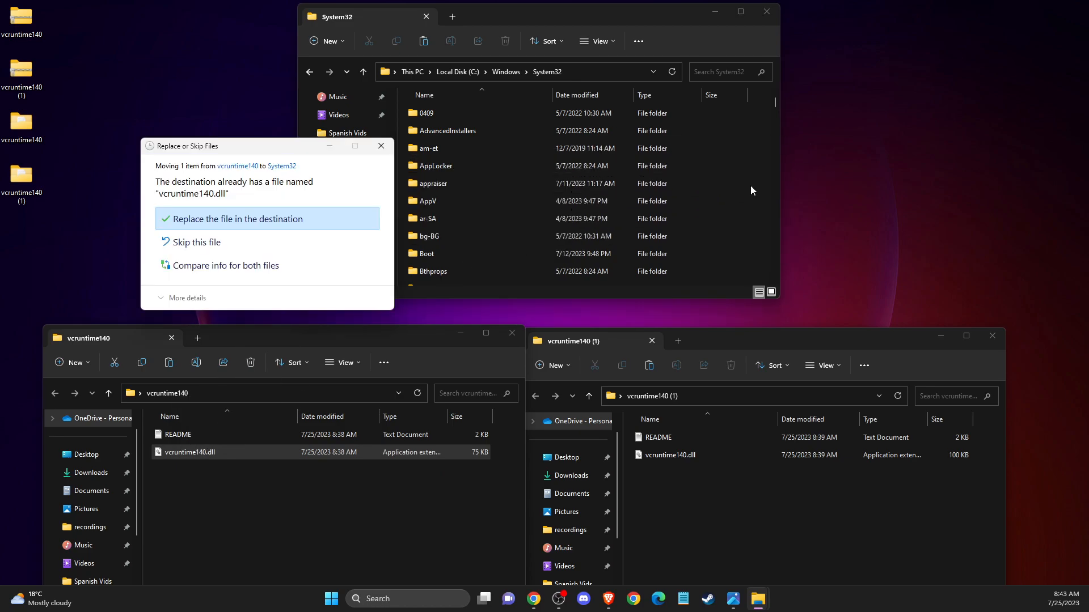
pyautogui.moveTo(243, 229)
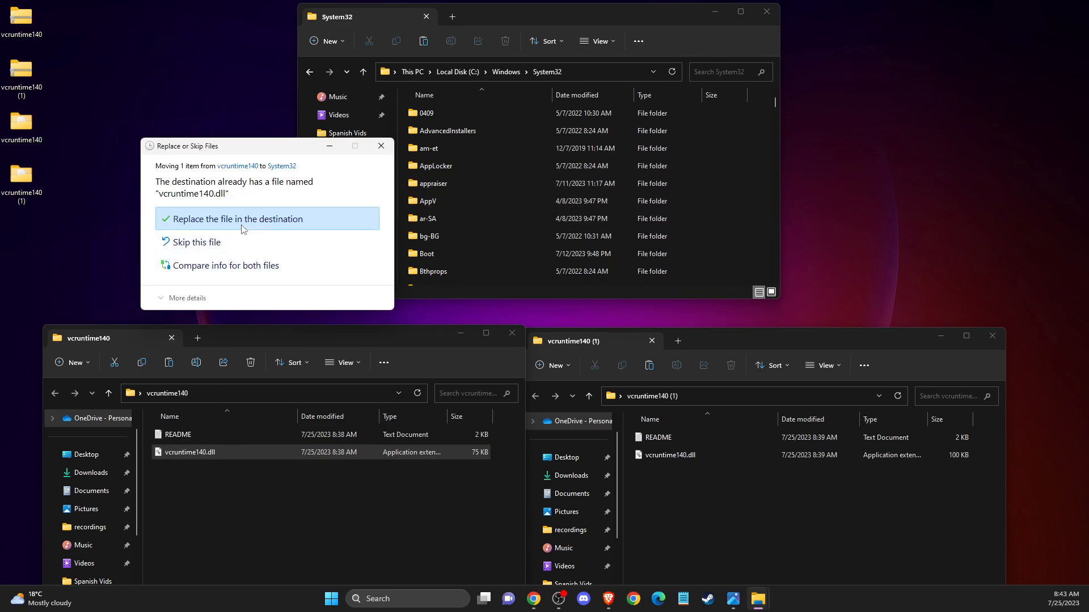
# Replace the existing vcruntime140.dll in System32, granting administrator permission.
pyautogui.click(240, 218)
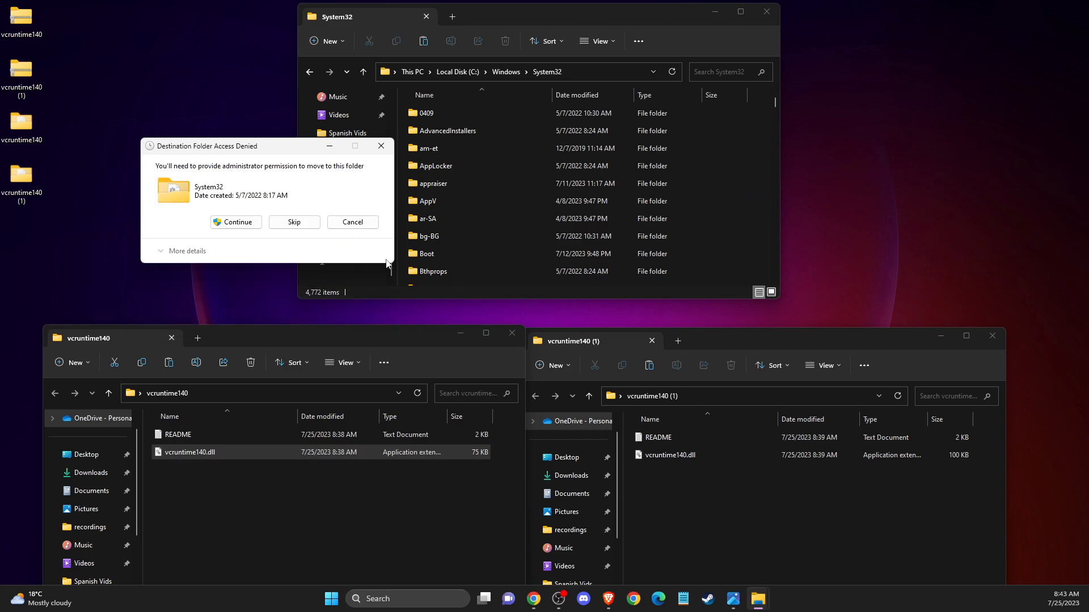
pyautogui.click(235, 222)
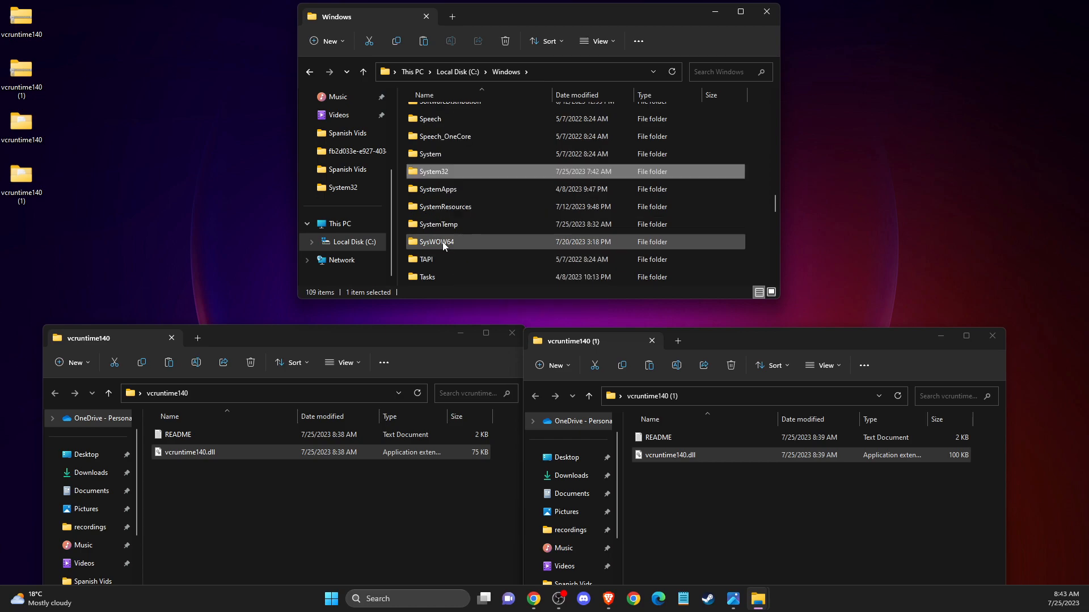
# Navigate into C:\Windows\SysWOW64 to receive the 100 KB vcruntime140.dll.
pyautogui.click(435, 242)
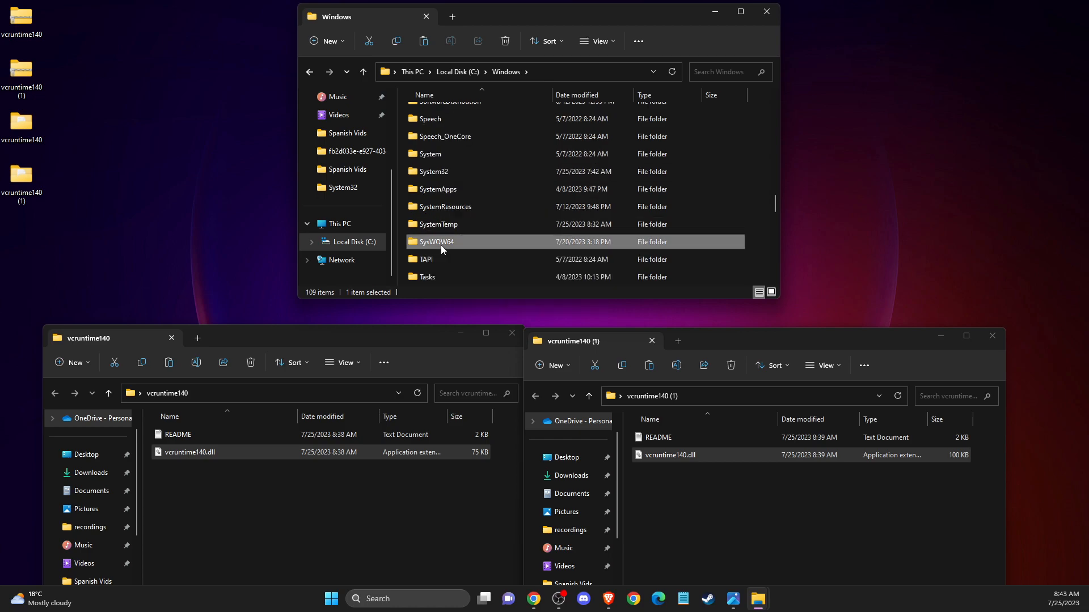
pyautogui.doubleClick(435, 241)
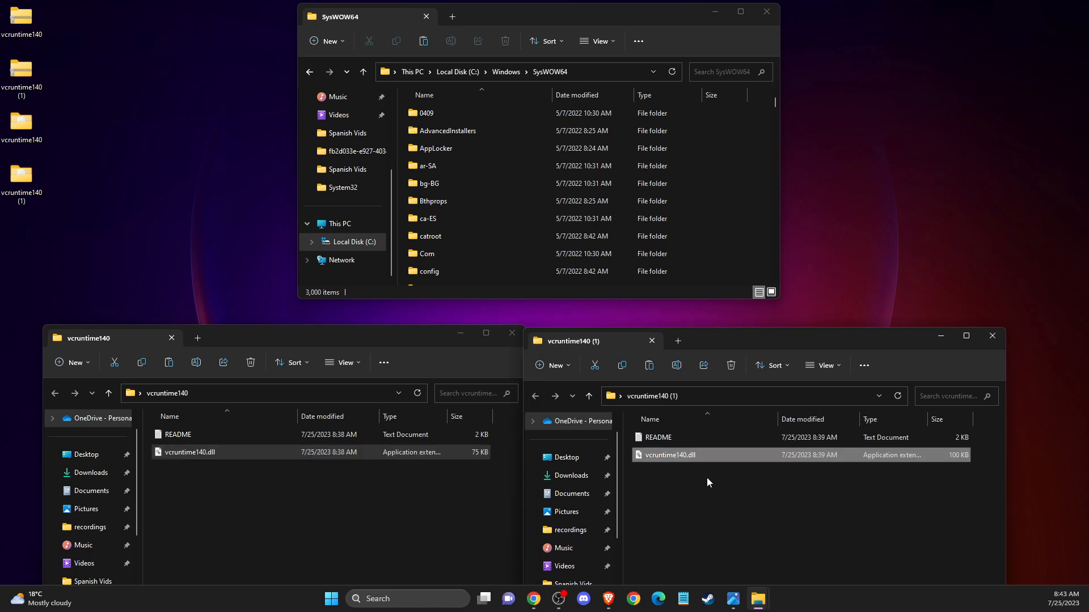
pyautogui.moveTo(859, 434)
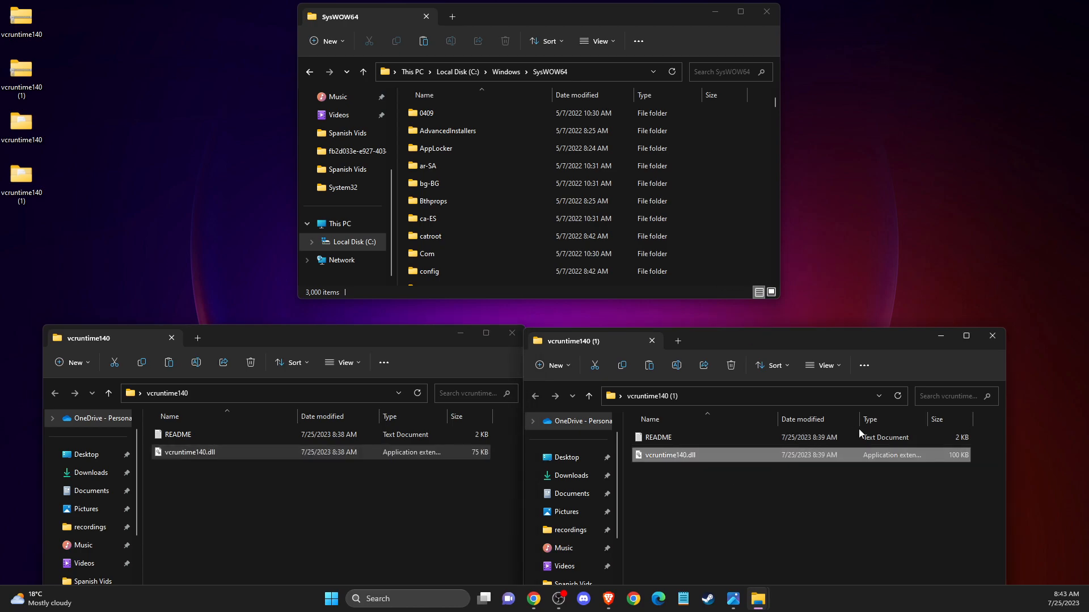
pyautogui.moveTo(1032, 355)
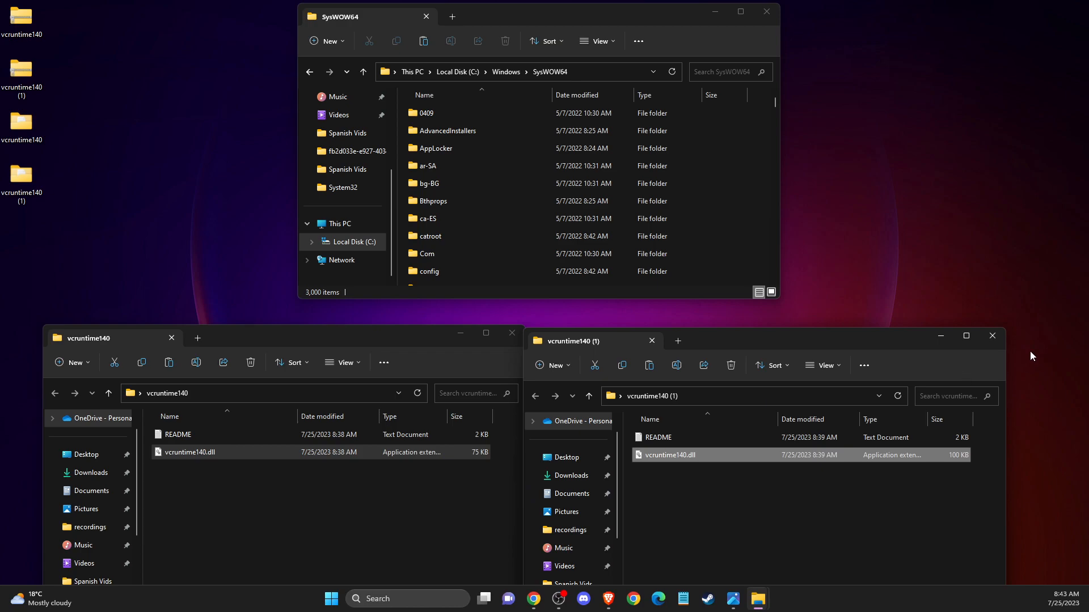
# Close the vcruntime140 (1), vcruntime140 and SysWOW64 windows, returning to the desktop.
pyautogui.click(992, 335)
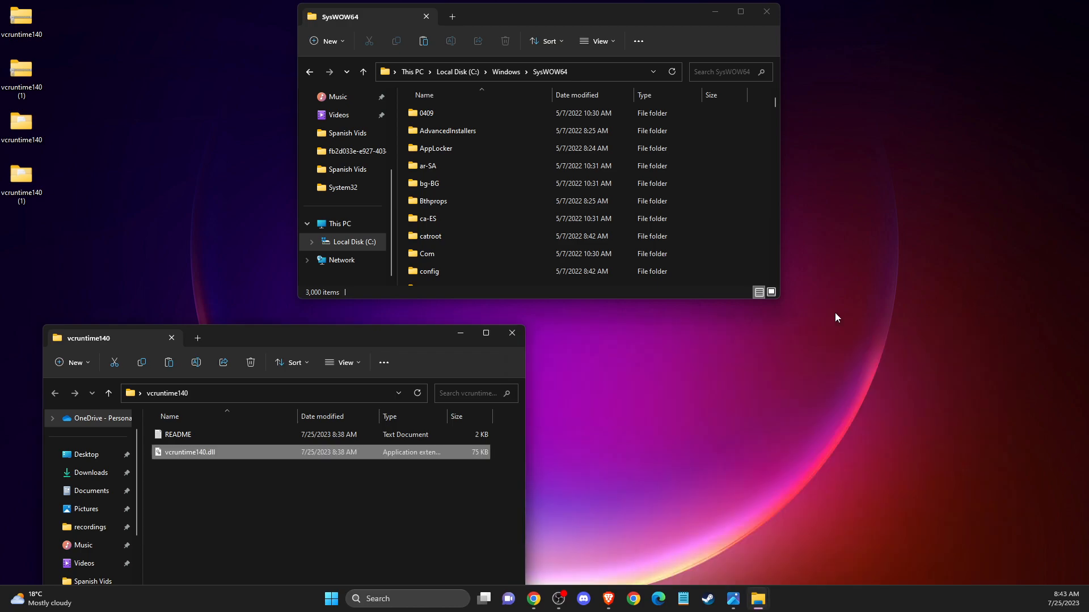
pyautogui.click(512, 332)
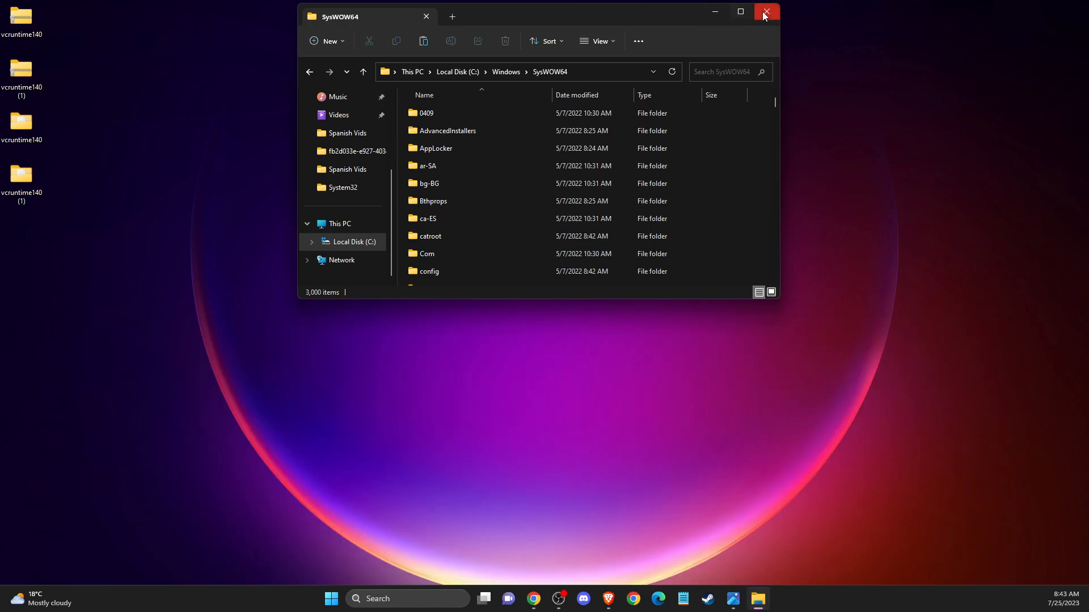
pyautogui.click(766, 12)
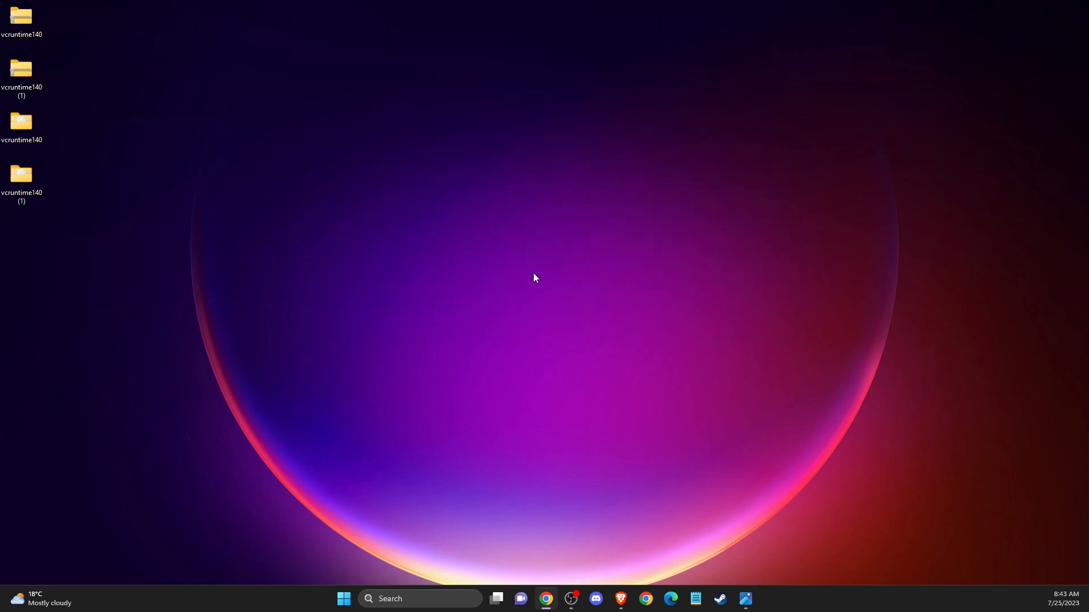
pyautogui.moveTo(1050, 363)
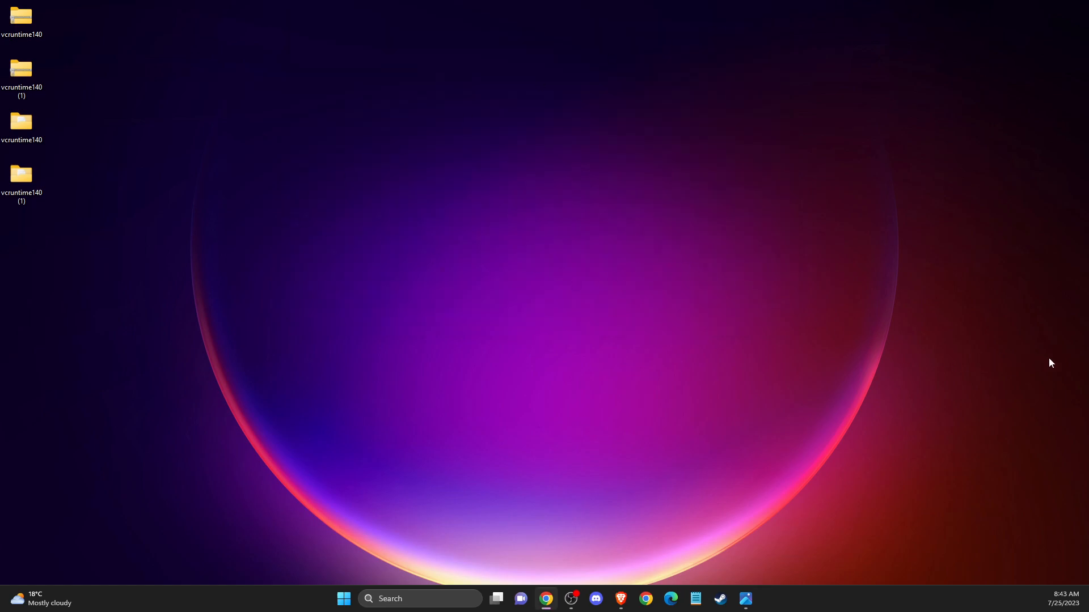